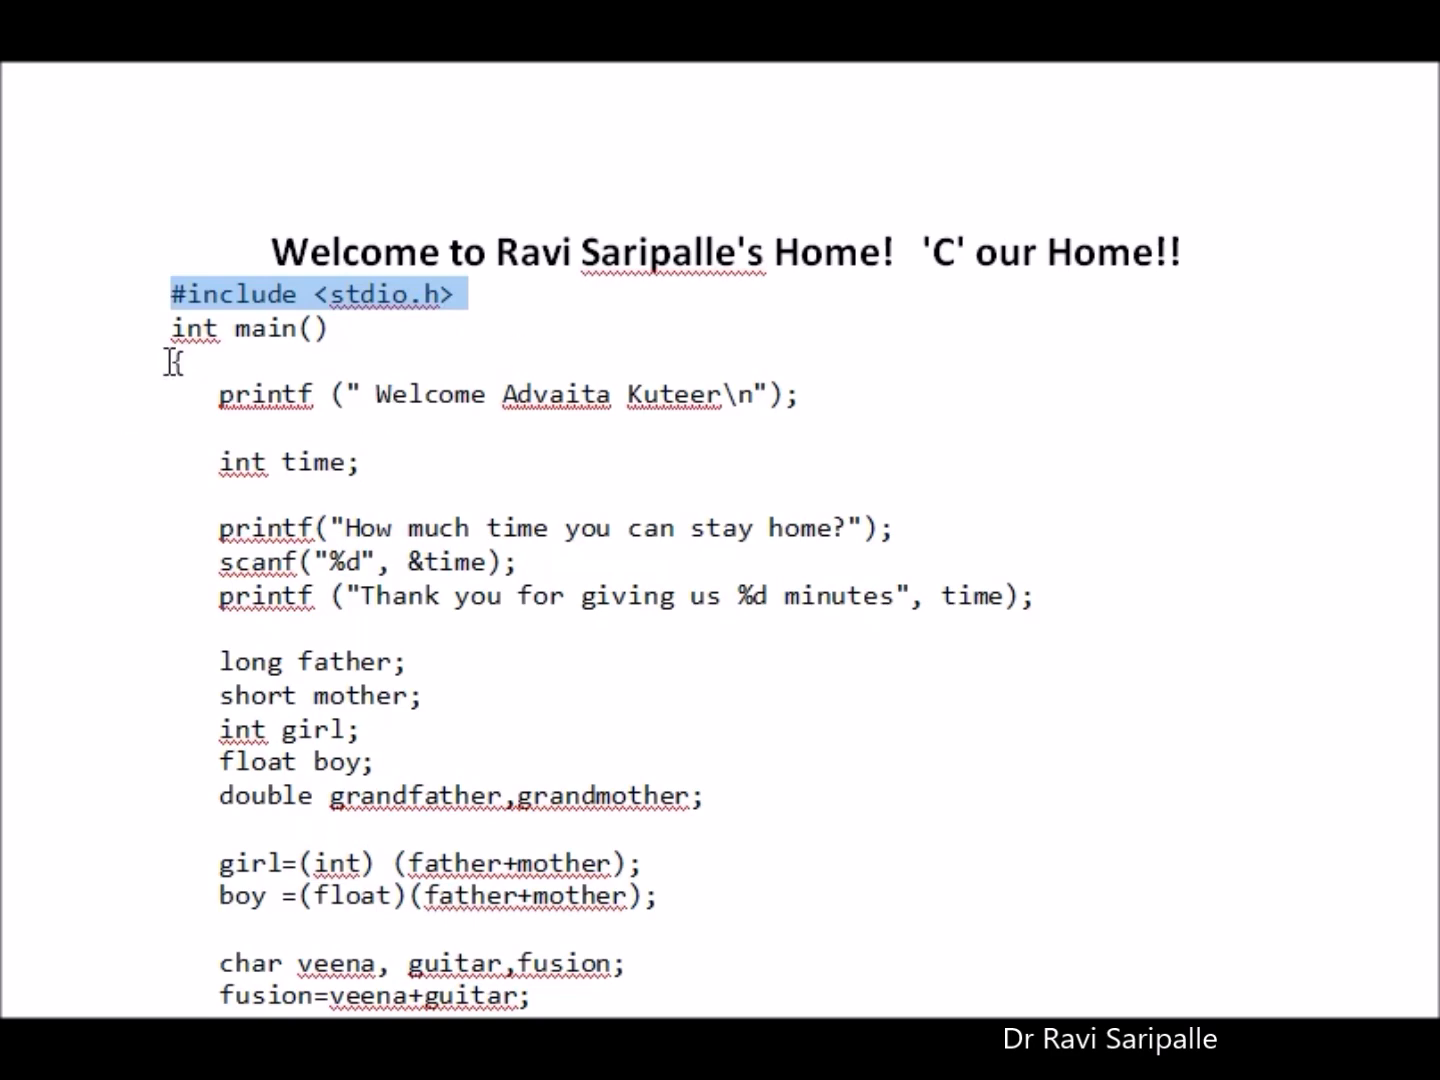
# Step: Scroll to the drinkingpreference code and mark the printf line echoing the entered preference
pyautogui.scroll(-3)
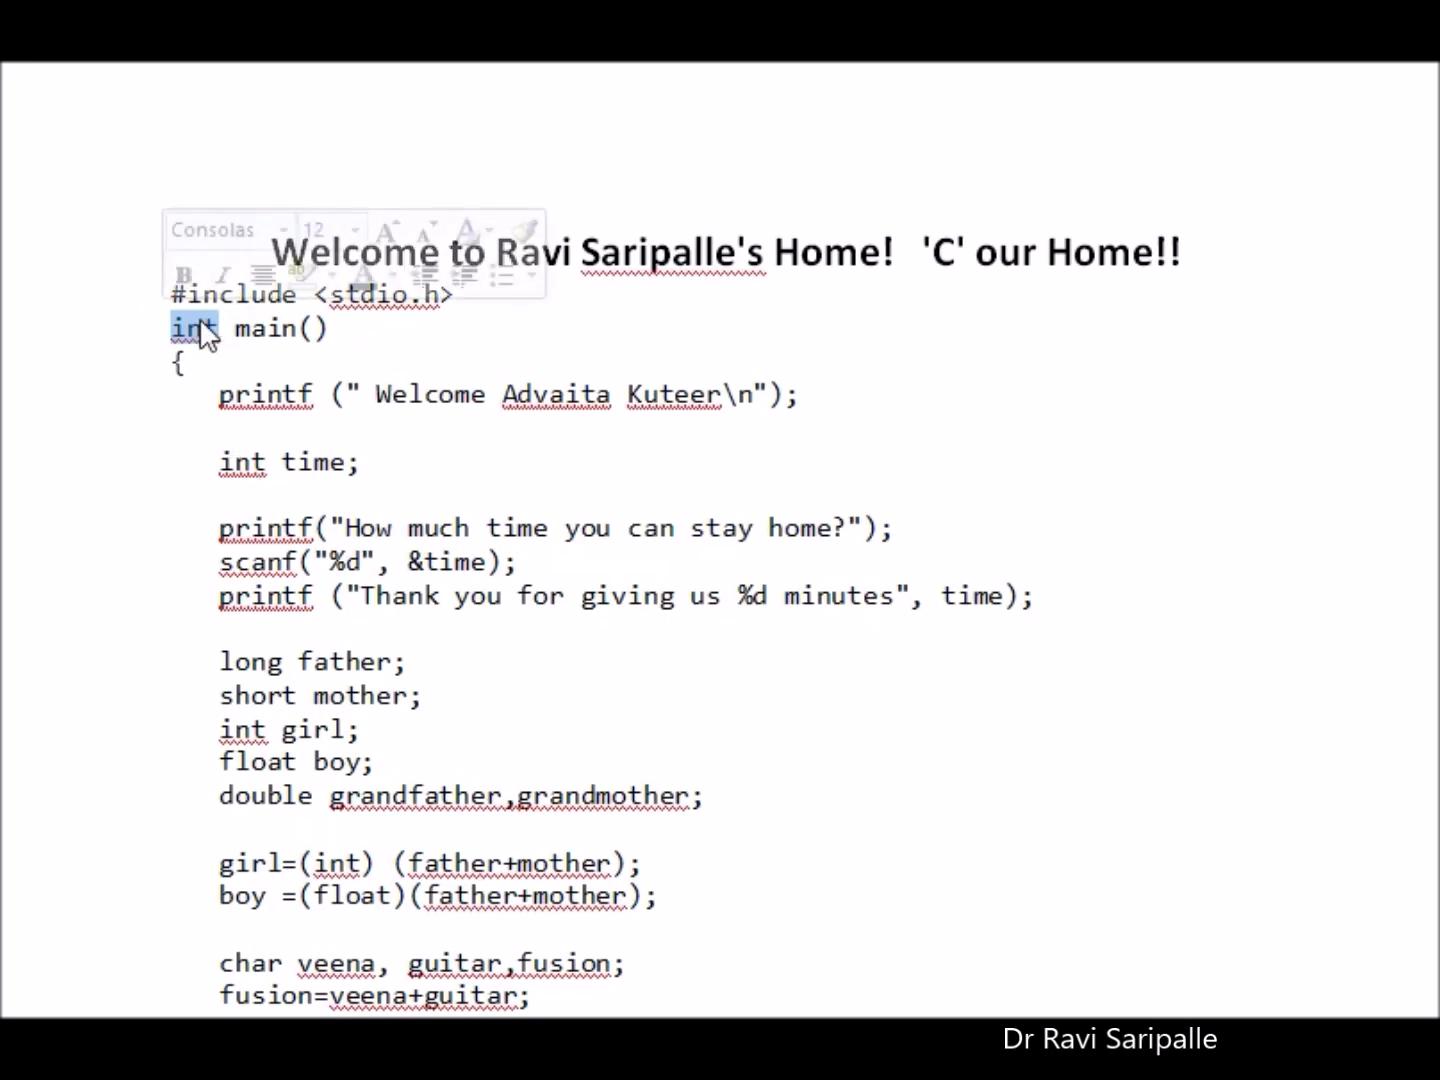
pyautogui.click(476, 712)
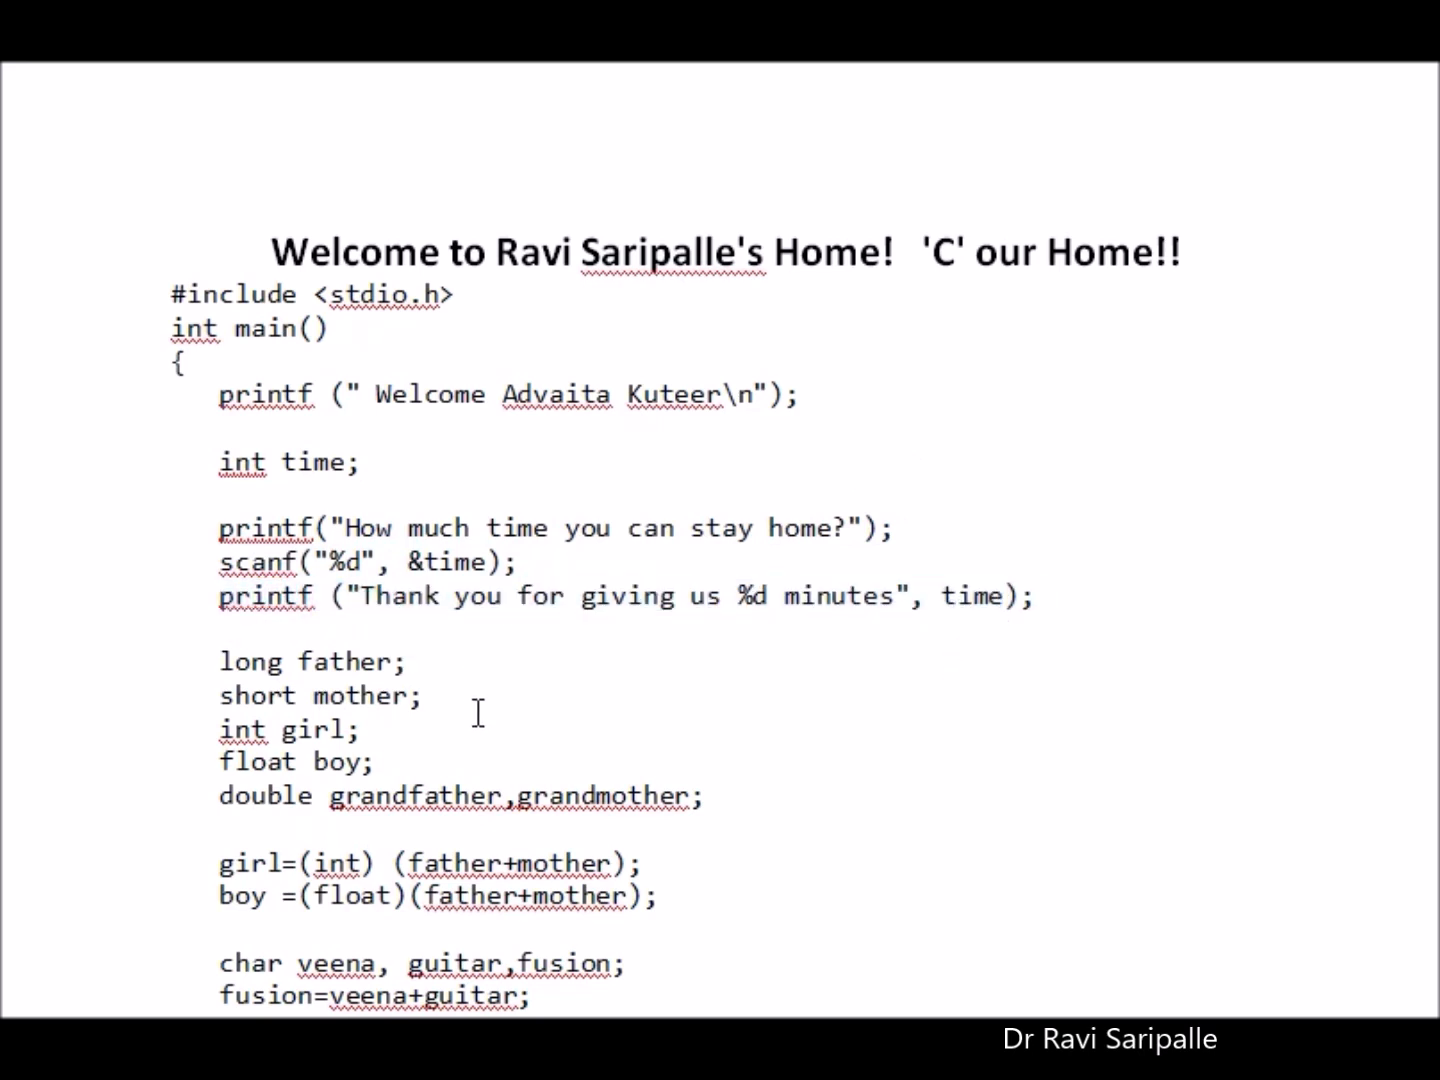
pyautogui.scroll(-3)
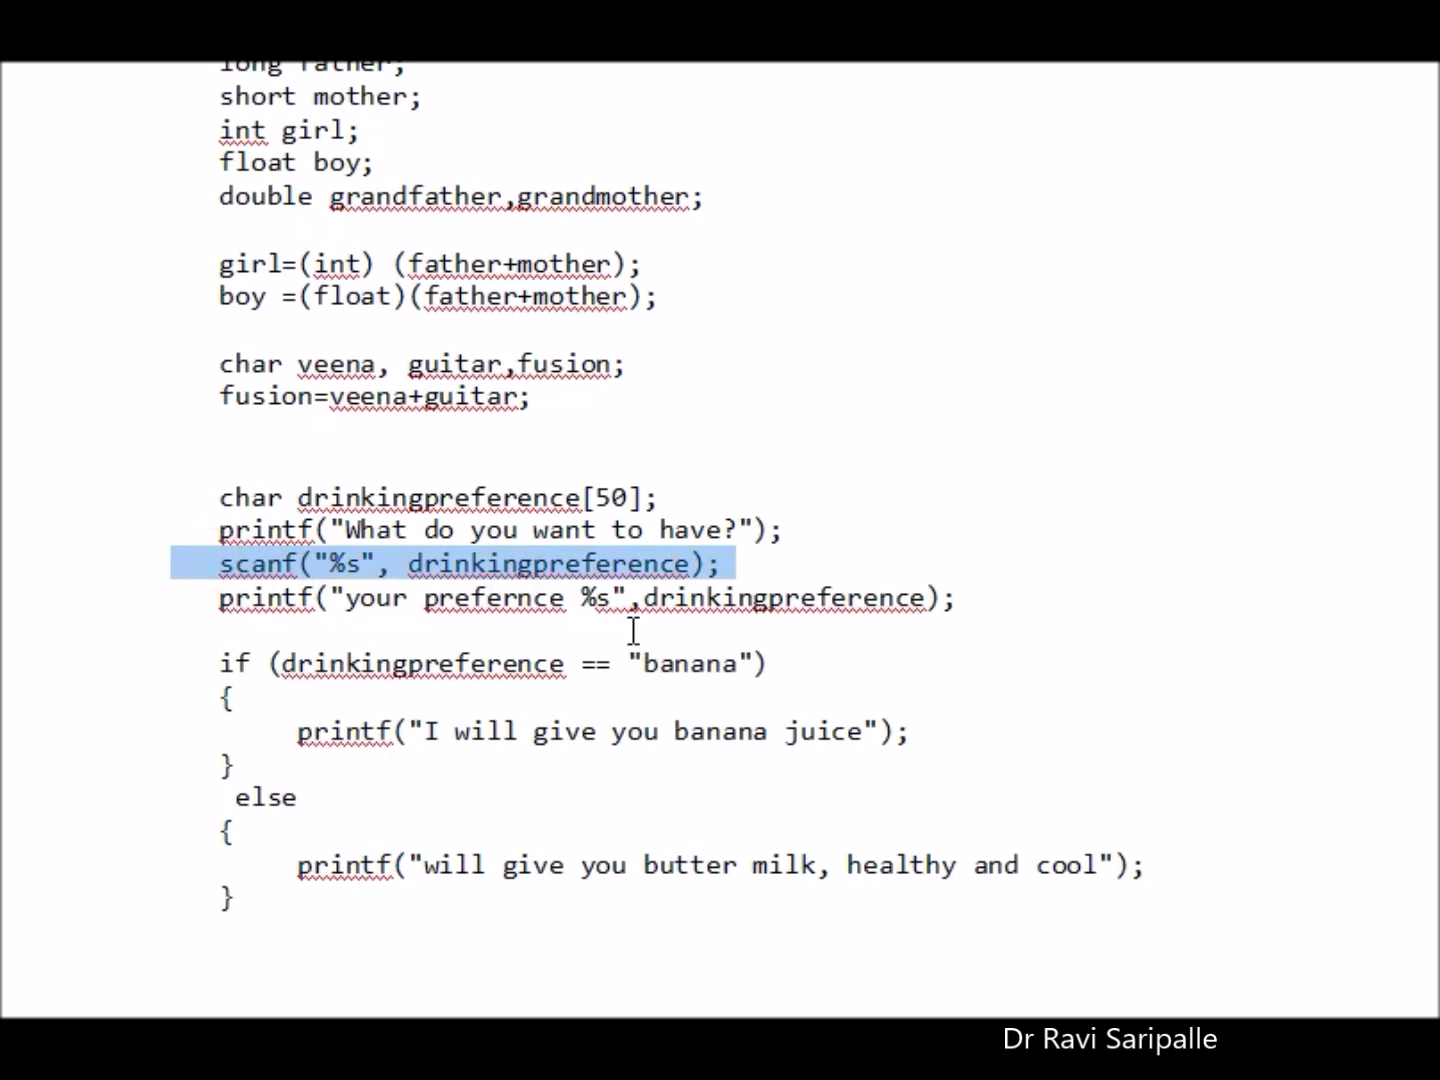
pyautogui.click(720, 598)
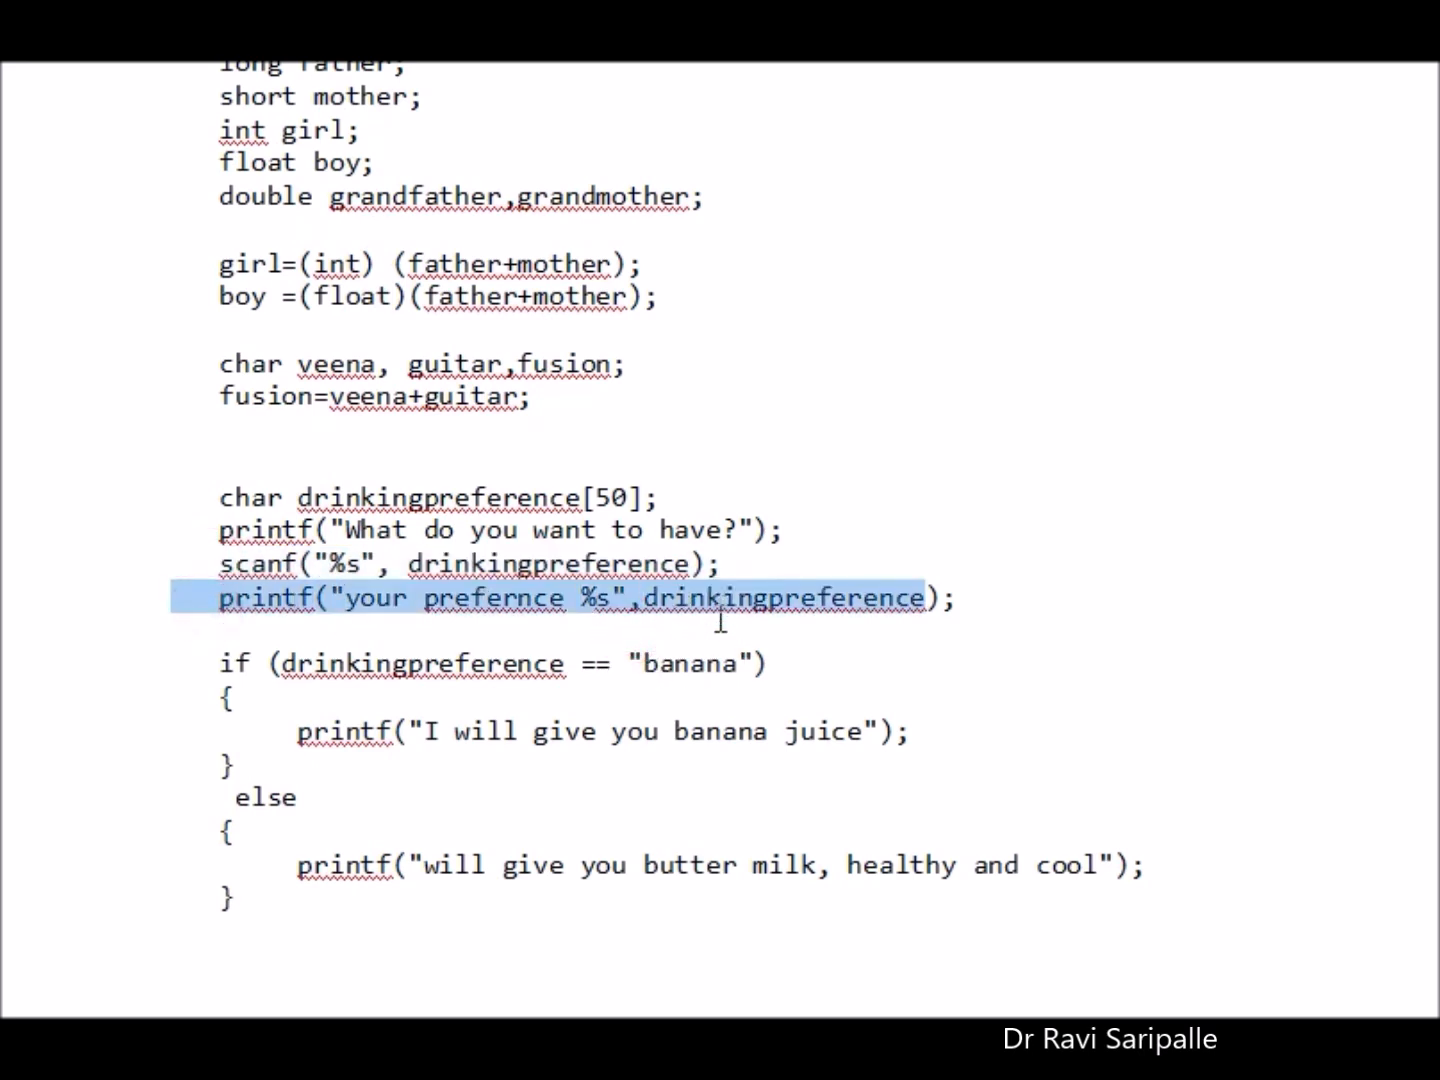
# Step: Scroll past the if/else block to the while loop counting to 10 and the room-number switch
pyautogui.scroll(-3)
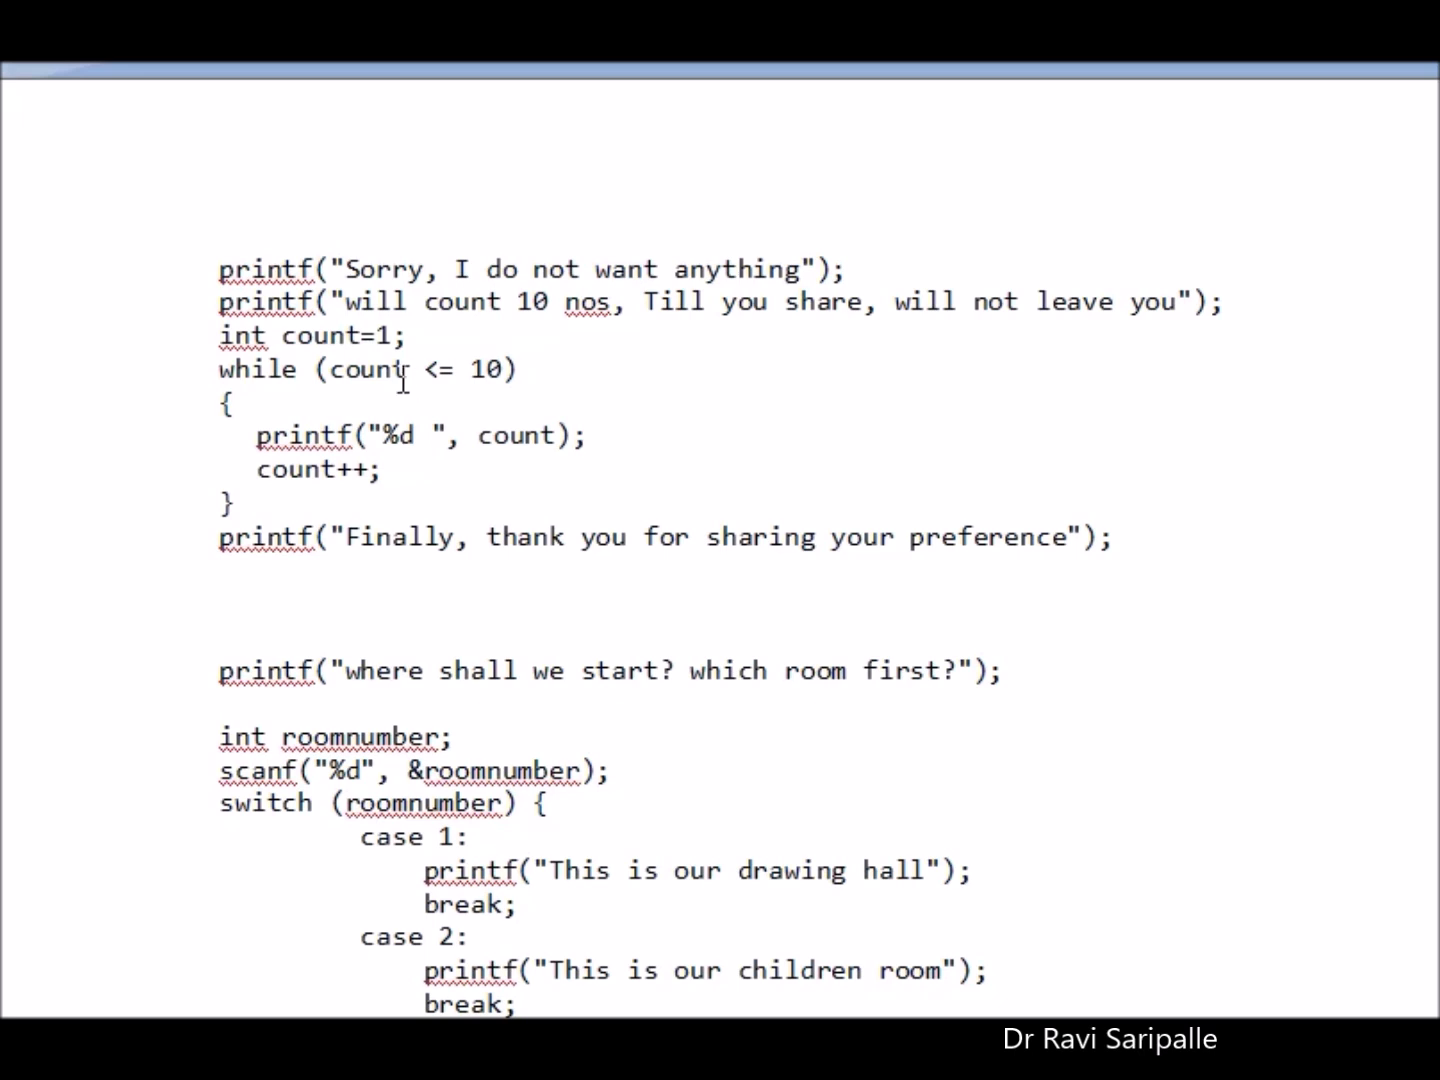
# Step: Highlight the counting-loop lines and the closing 'Finally, thank you' printf, then clear the highlight
pyautogui.moveTo(220, 334); pyautogui.dragTo(420, 334)
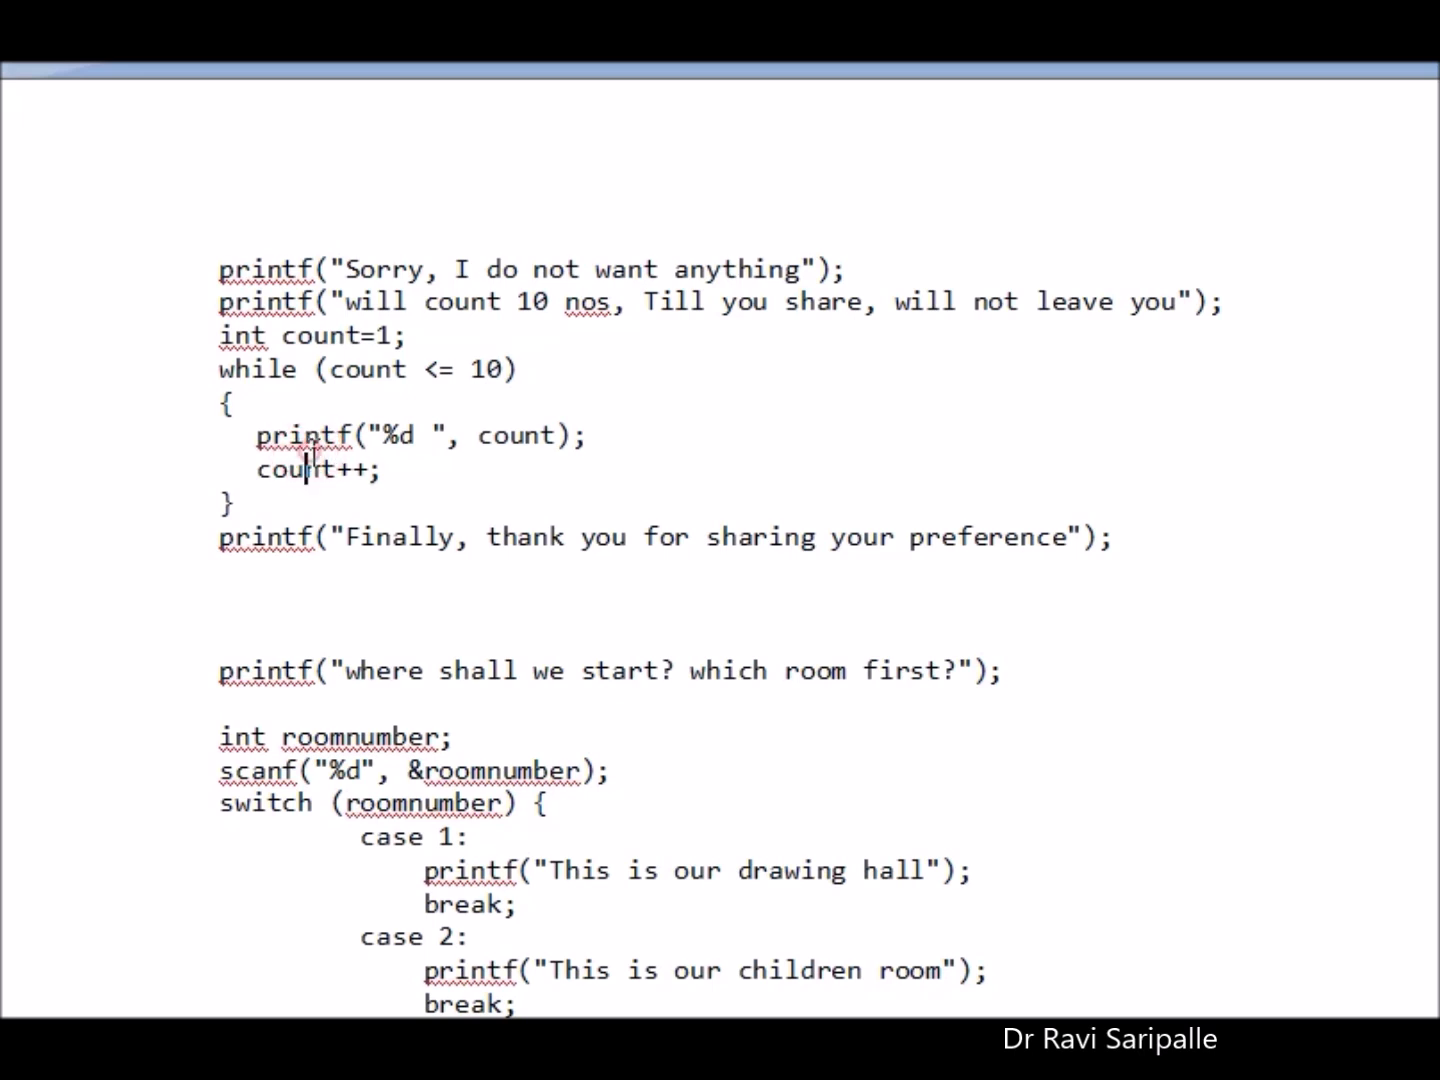
pyautogui.moveTo(256, 436); pyautogui.dragTo(376, 470)
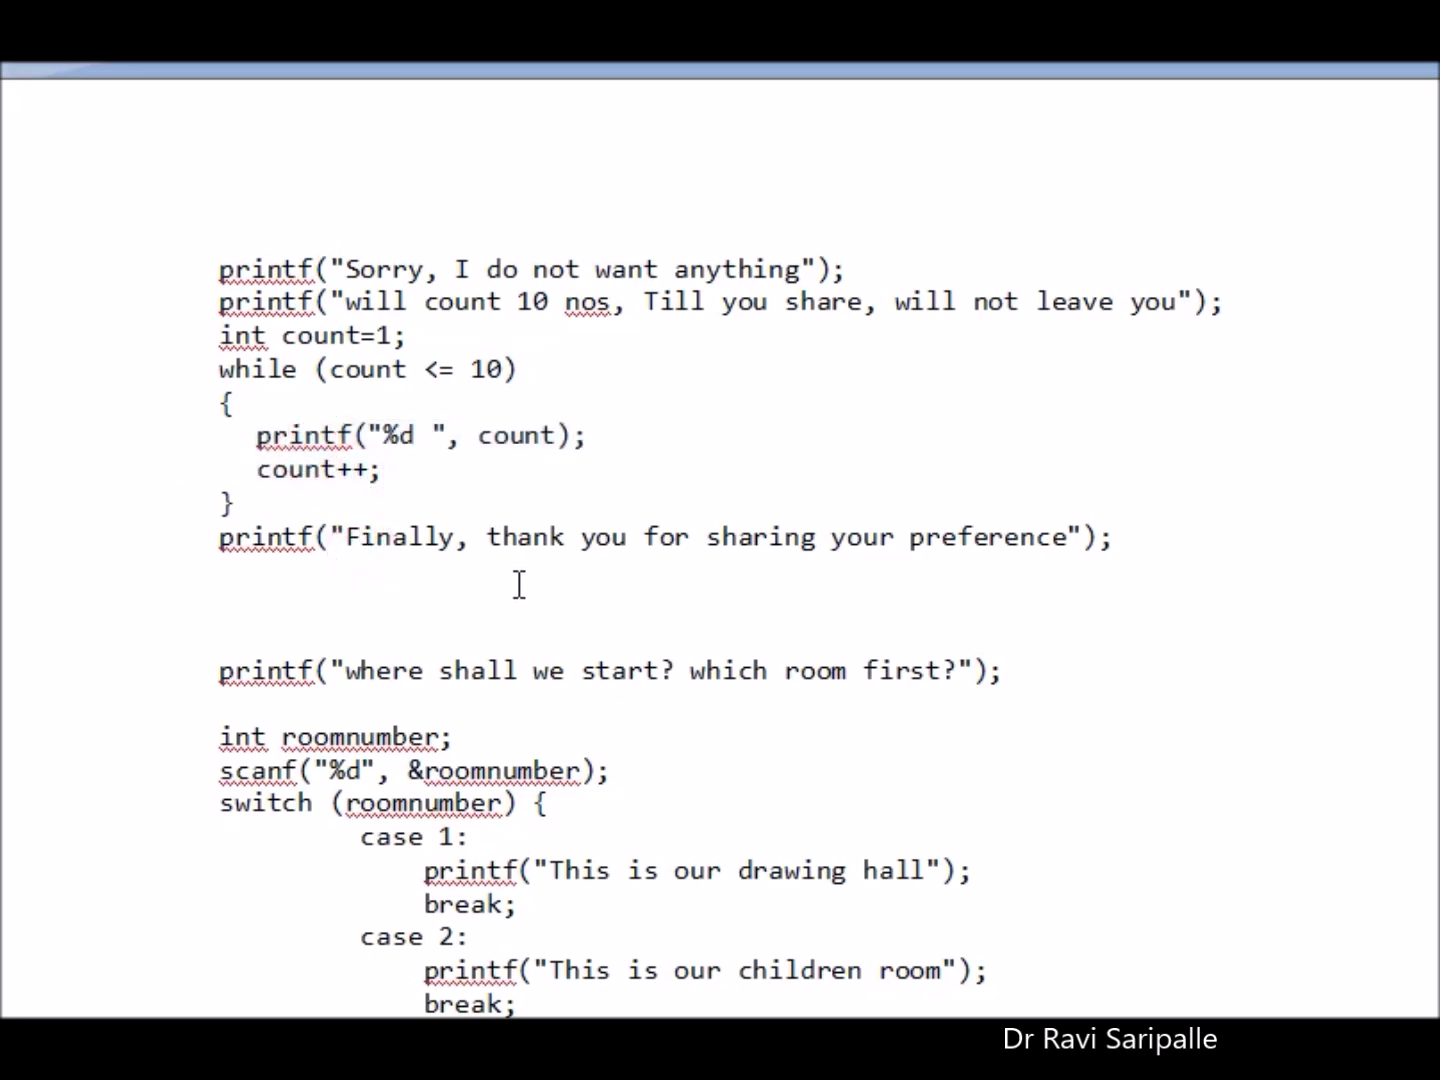
pyautogui.moveTo(218, 536); pyautogui.dragTo(1120, 568)
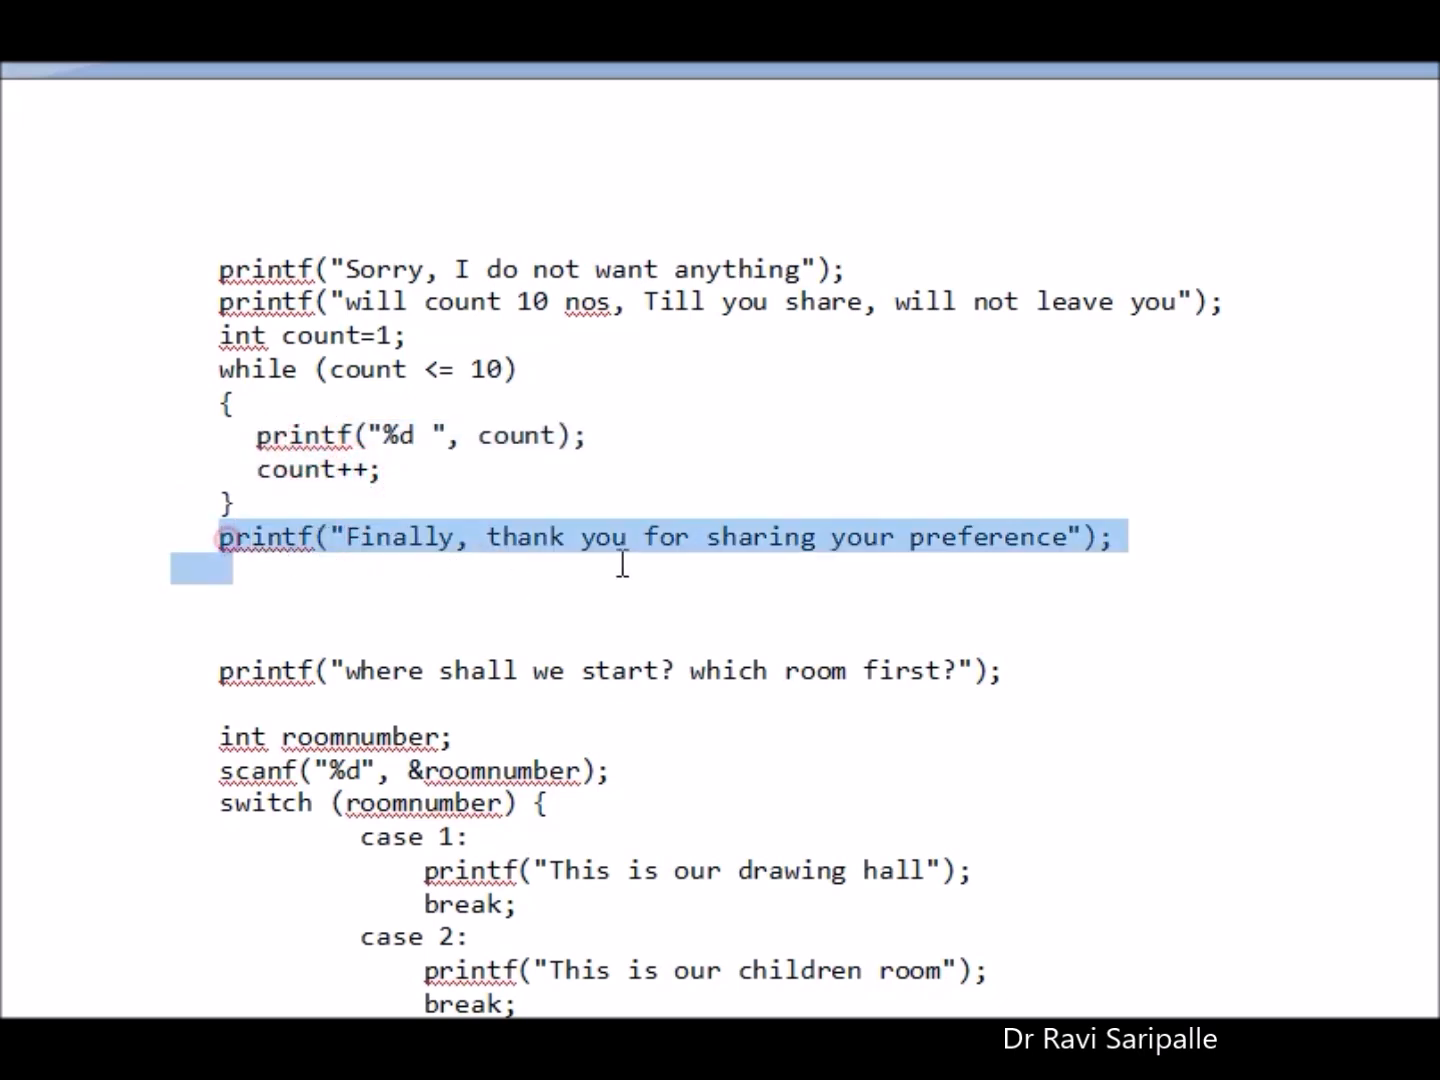
pyautogui.click(236, 502)
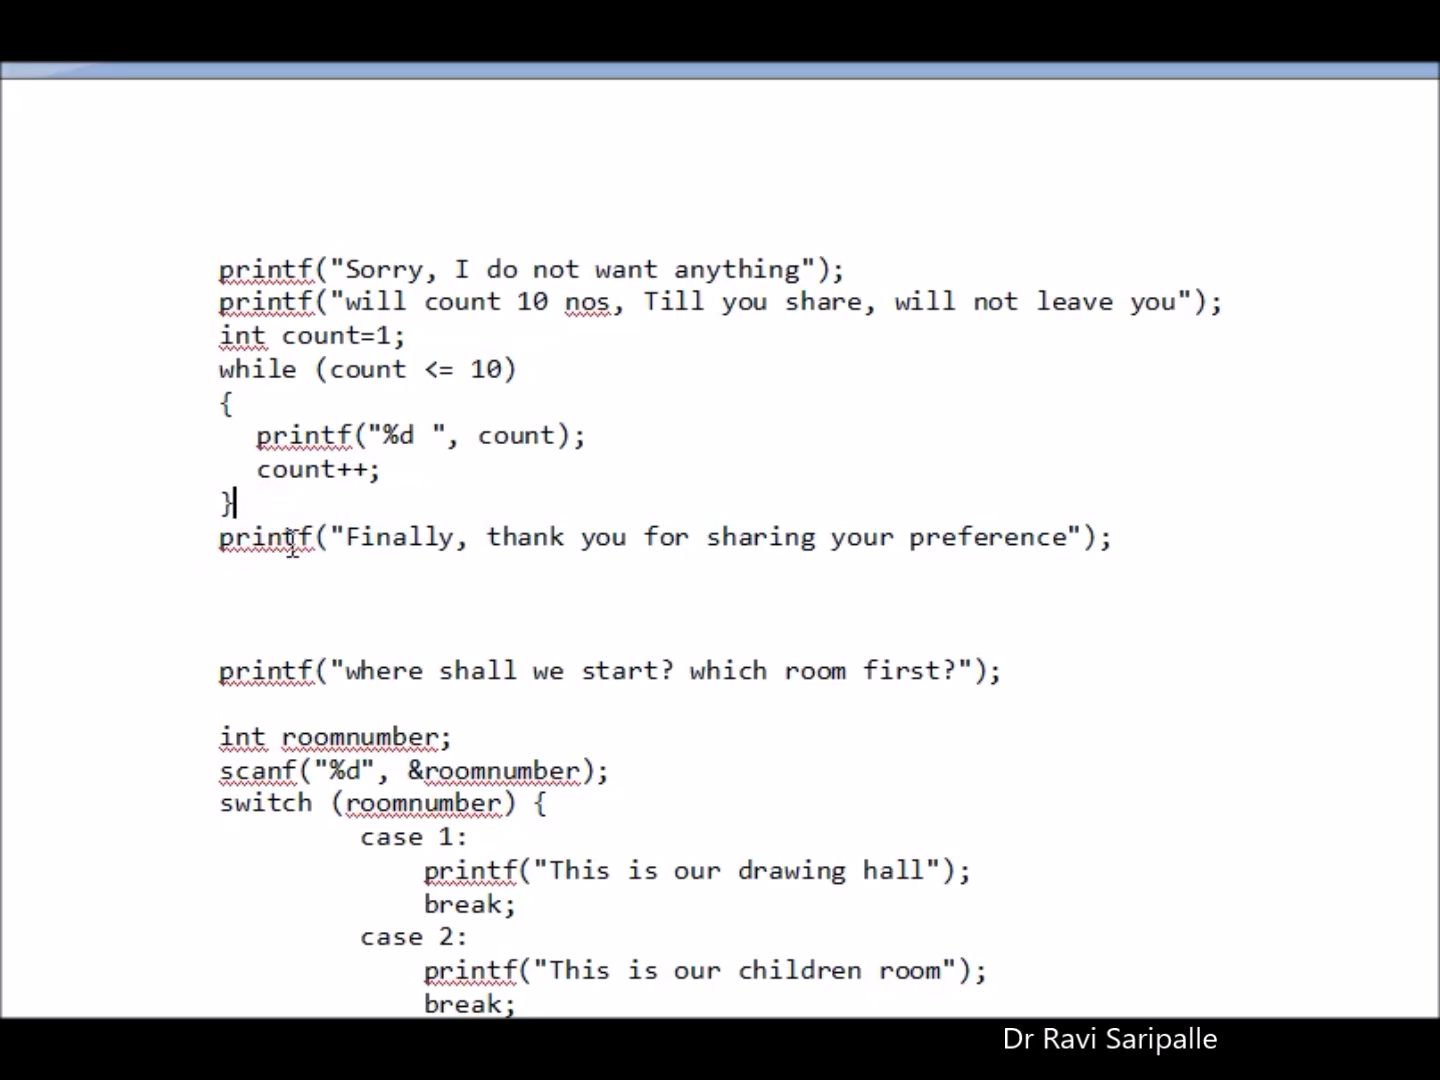
pyautogui.moveTo(400, 478)
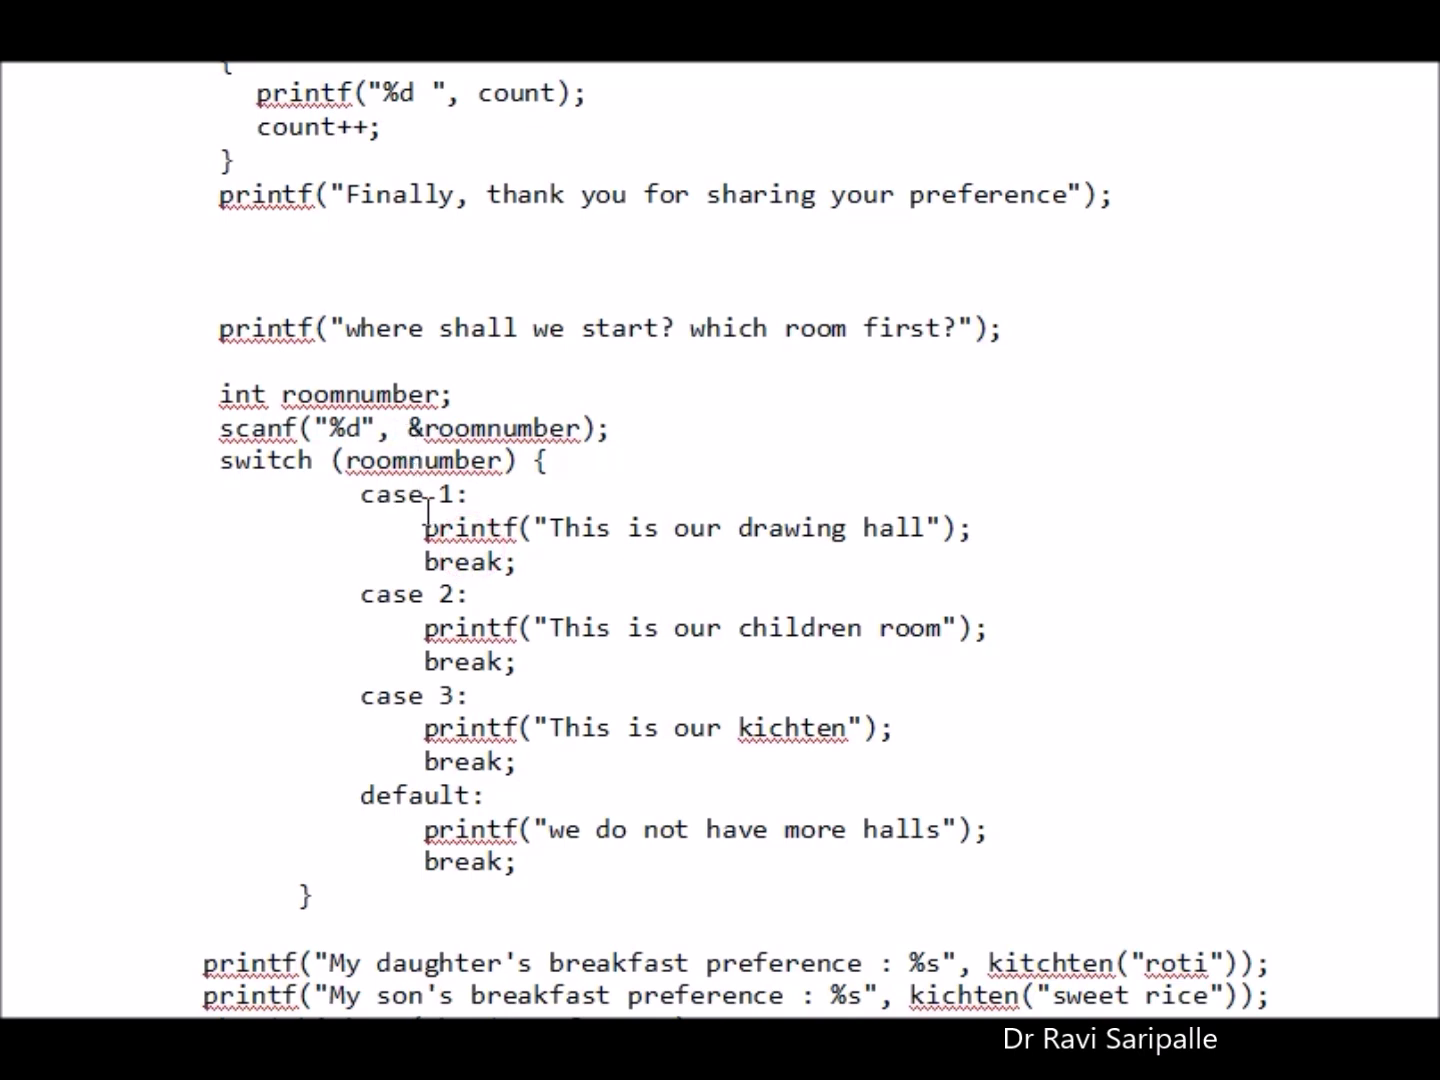
# Step: Scroll to reveal the breakfast-preference printf lines after the switch block
pyautogui.scroll(-3)
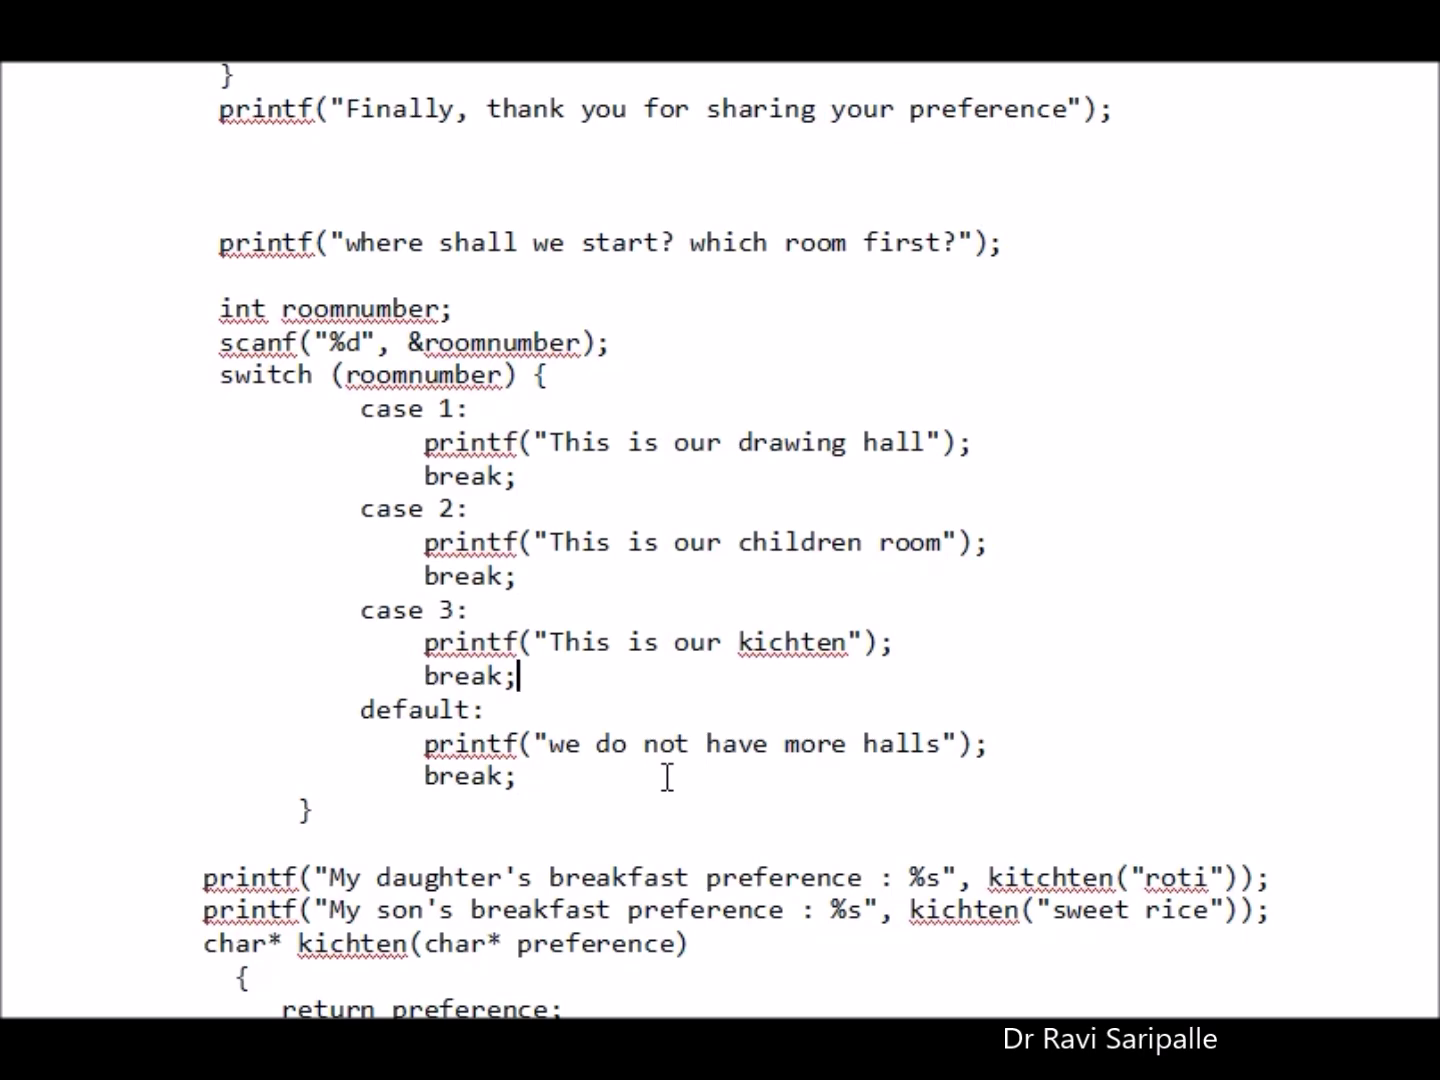
# Step: Scroll to the document's end showing the char* kichten function returning the preference
pyautogui.scroll(-3)
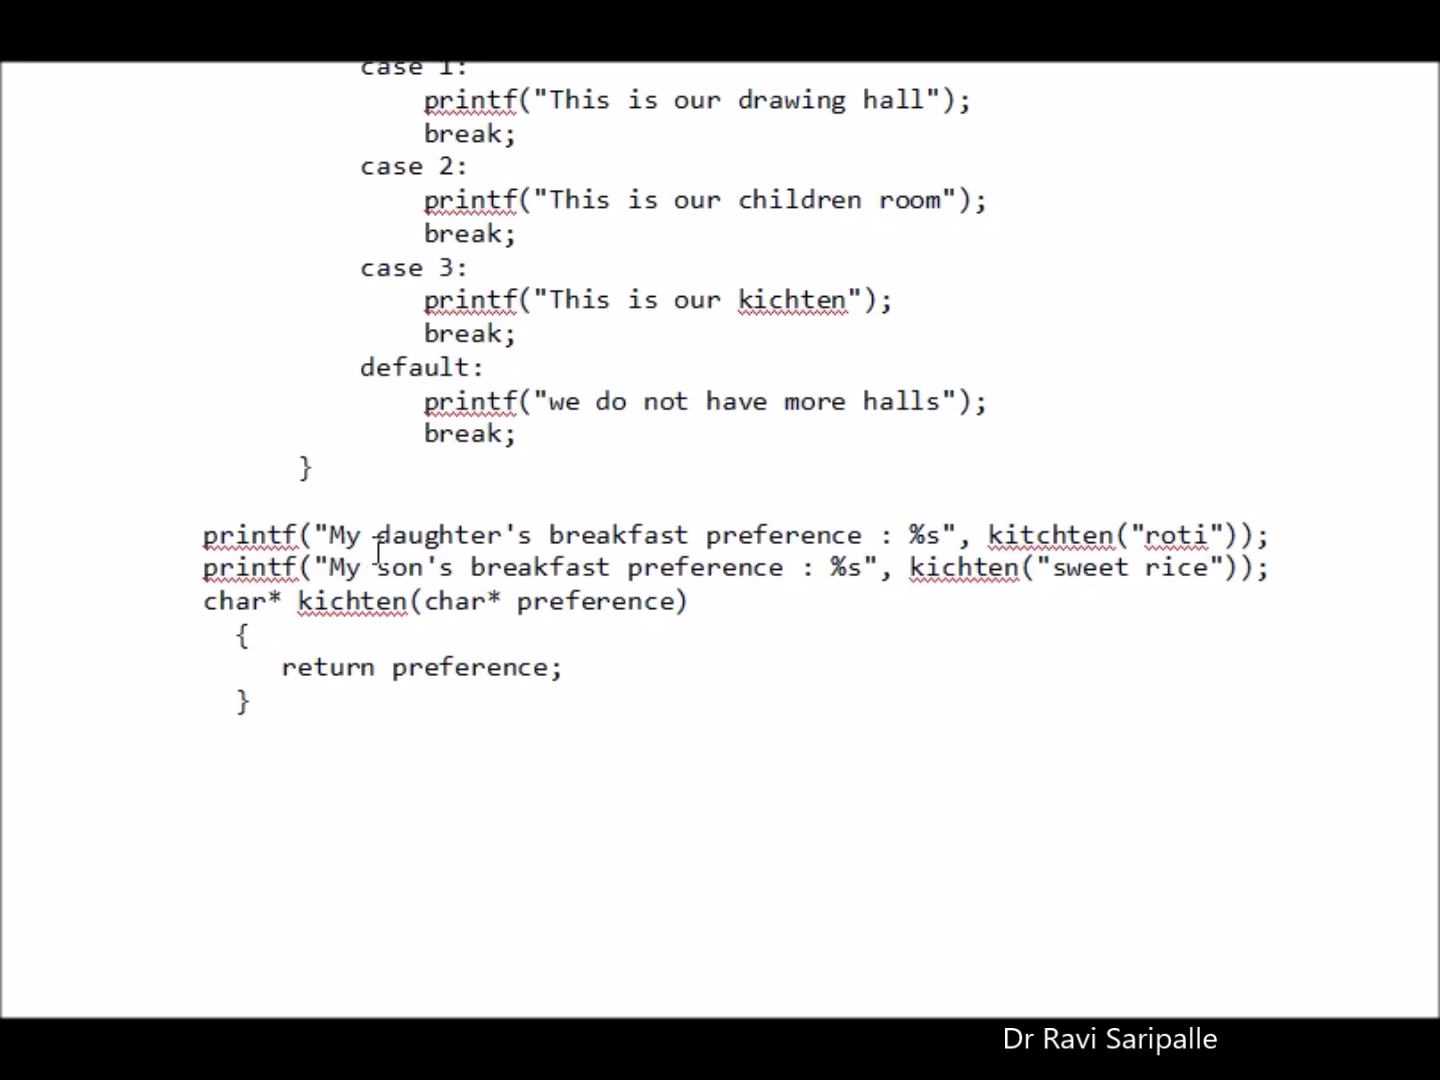
pyautogui.moveTo(844, 552)
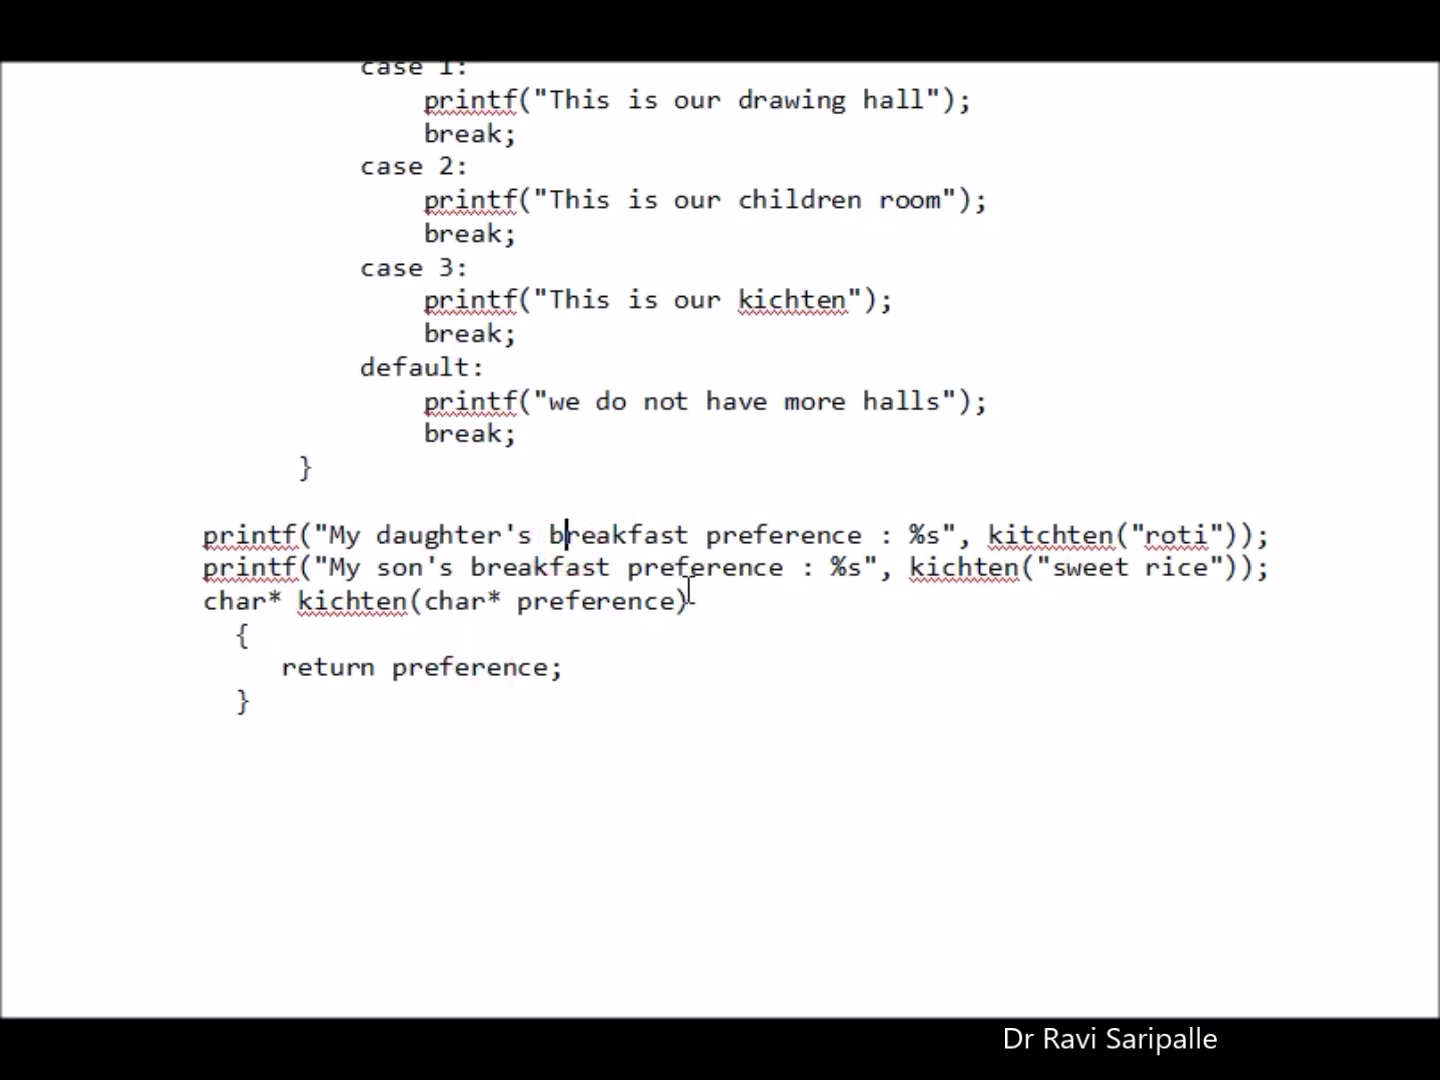
pyautogui.scroll(-3)
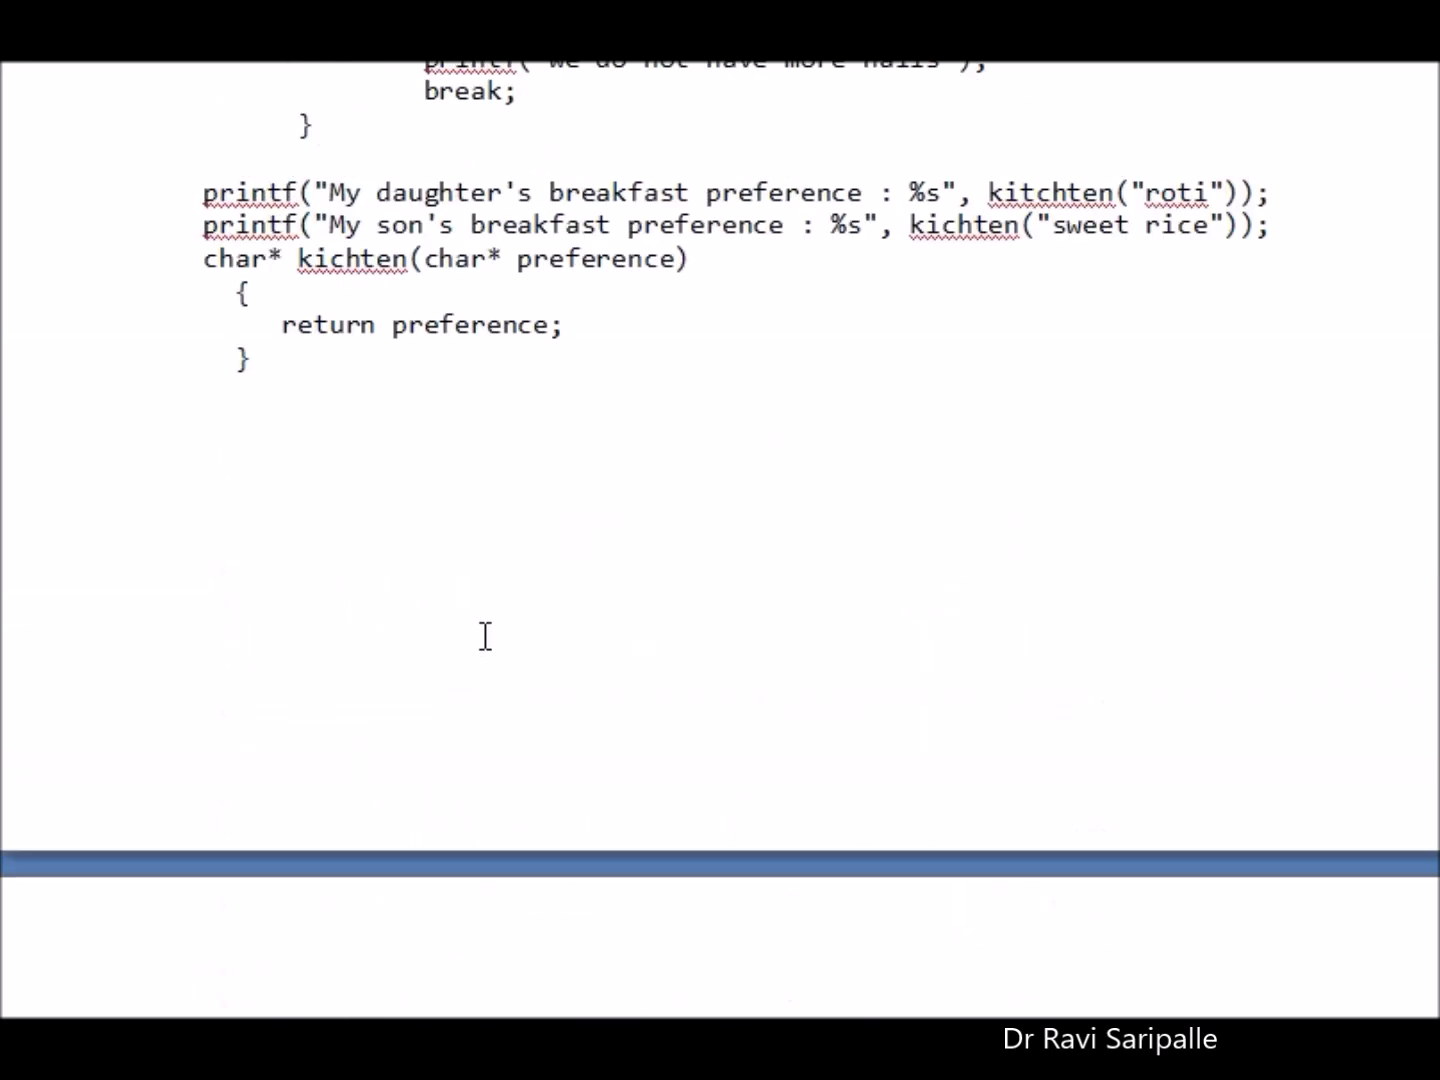
pyautogui.scroll(3)
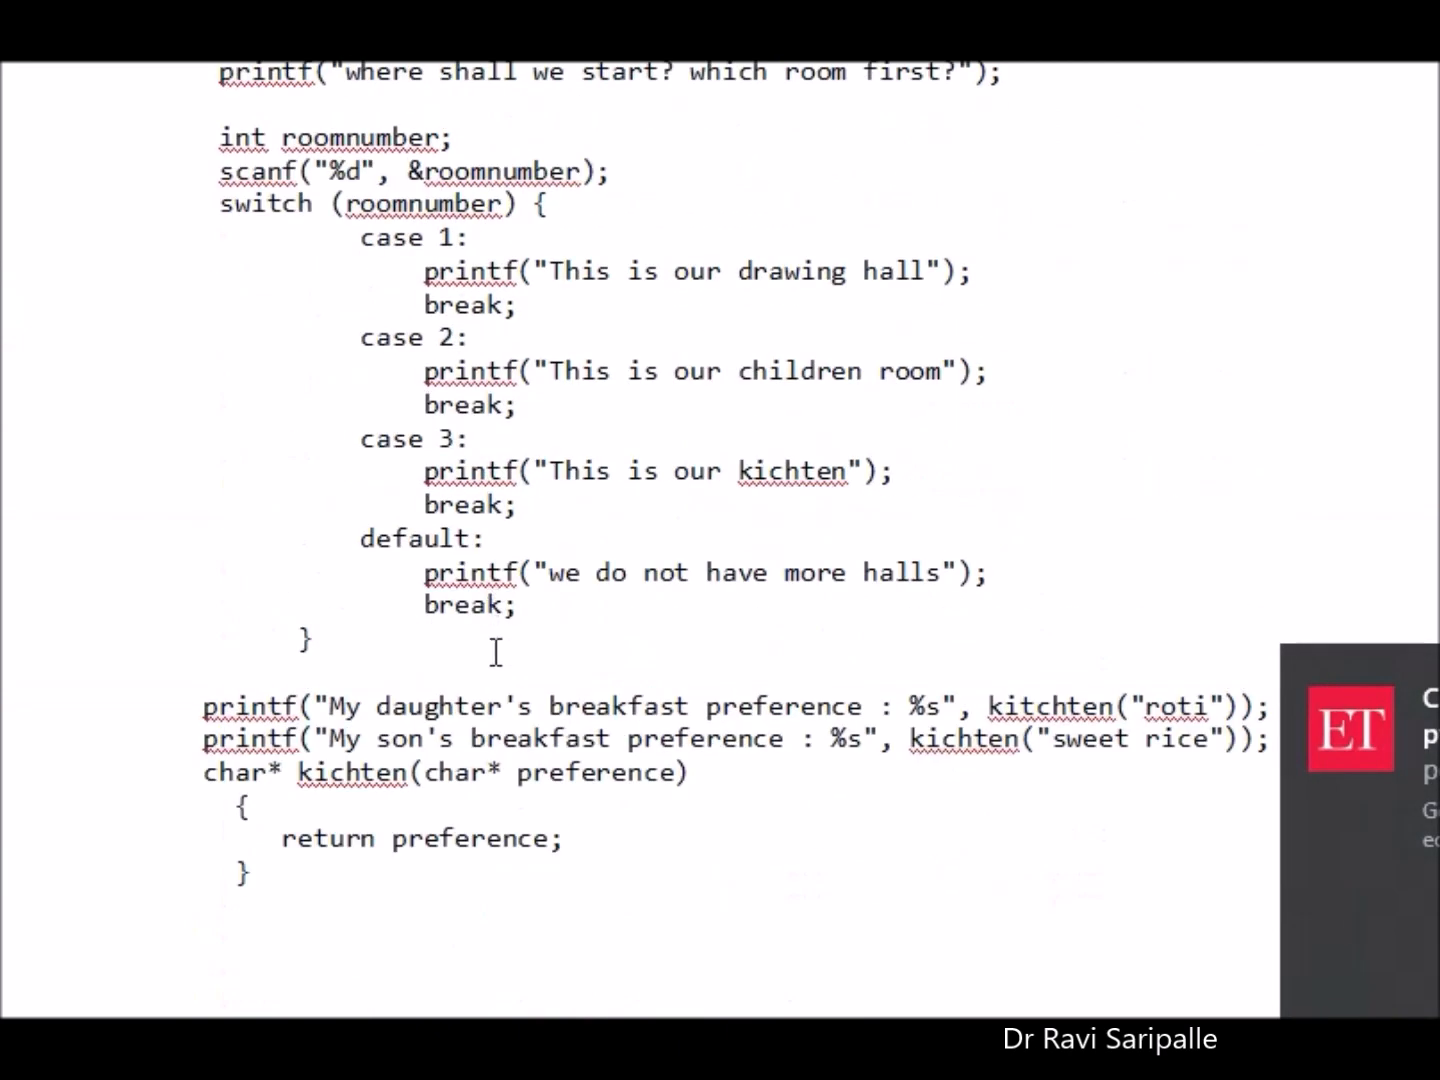